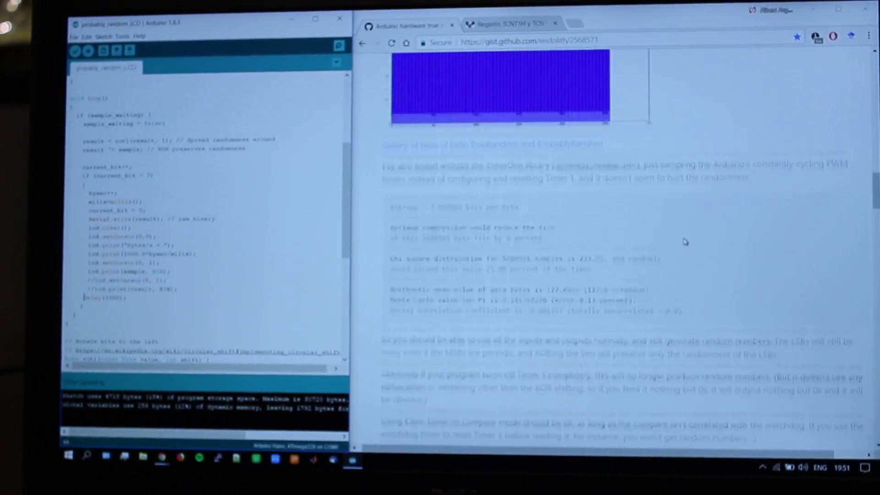
pyautogui.scroll(-3)
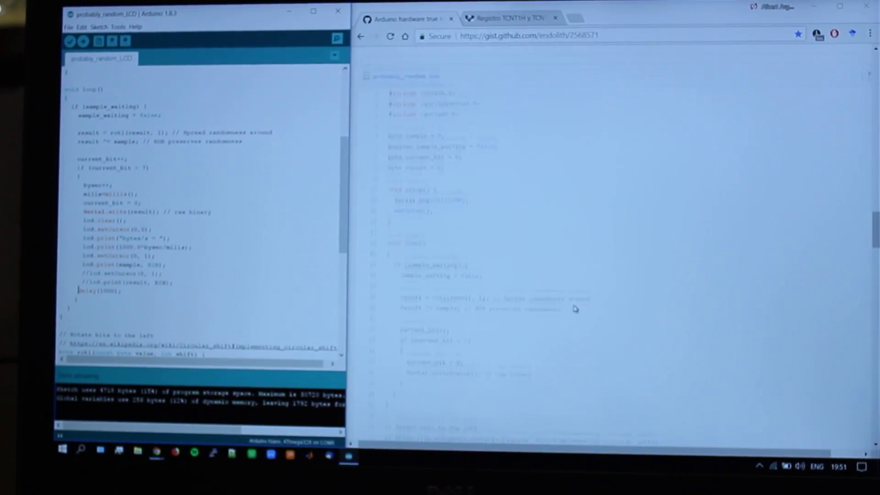
pyautogui.scroll(-3)
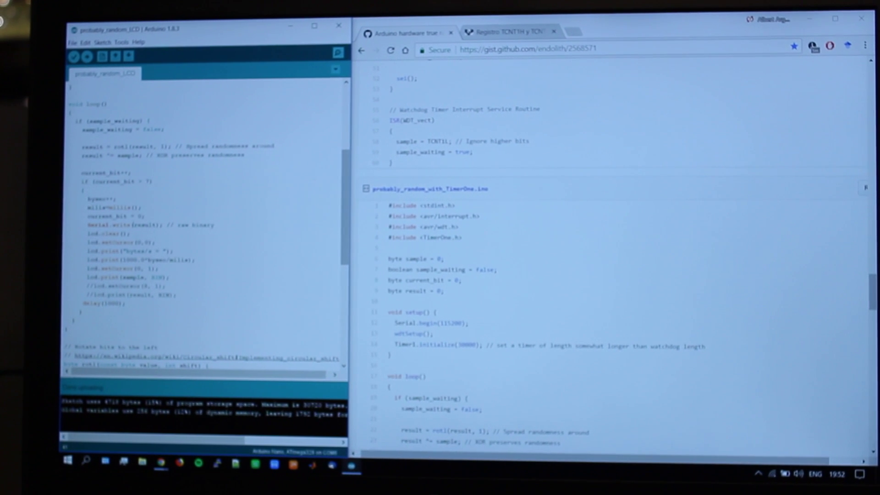
pyautogui.scroll(3)
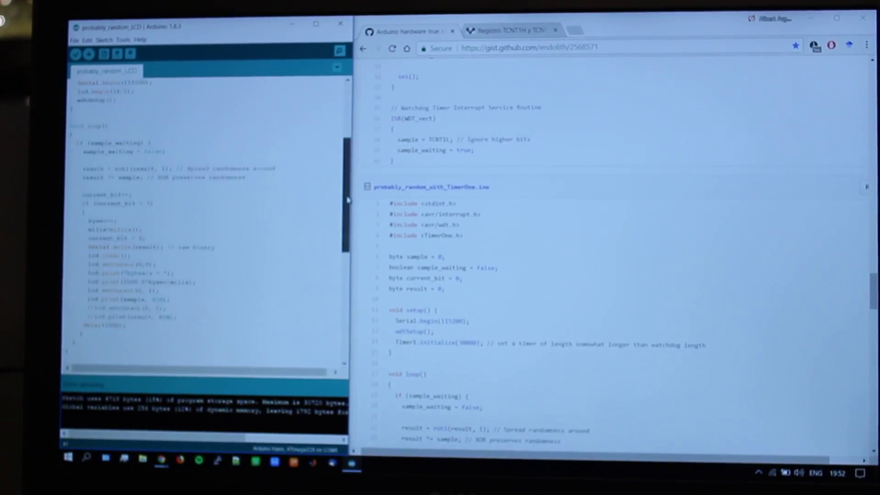